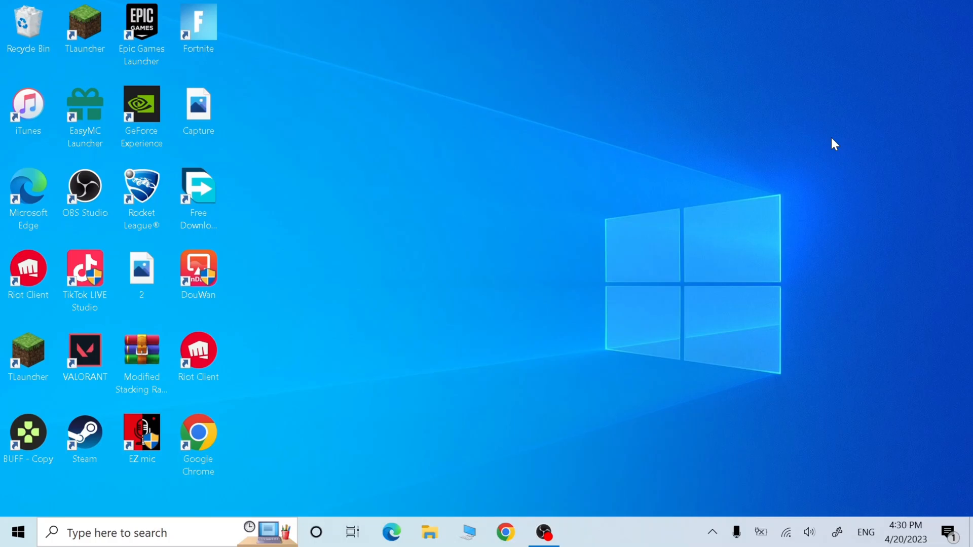
pyautogui.moveTo(815, 314)
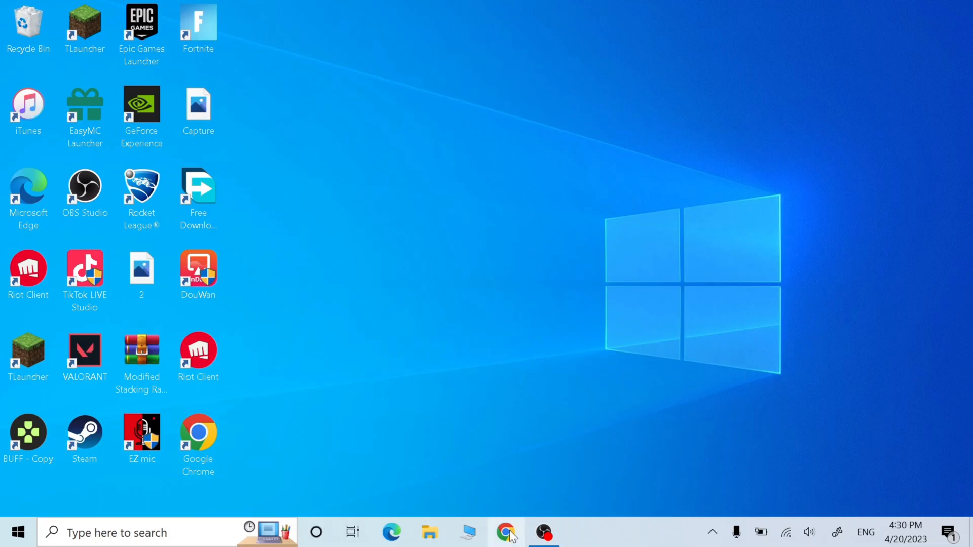
pyautogui.click(505, 532)
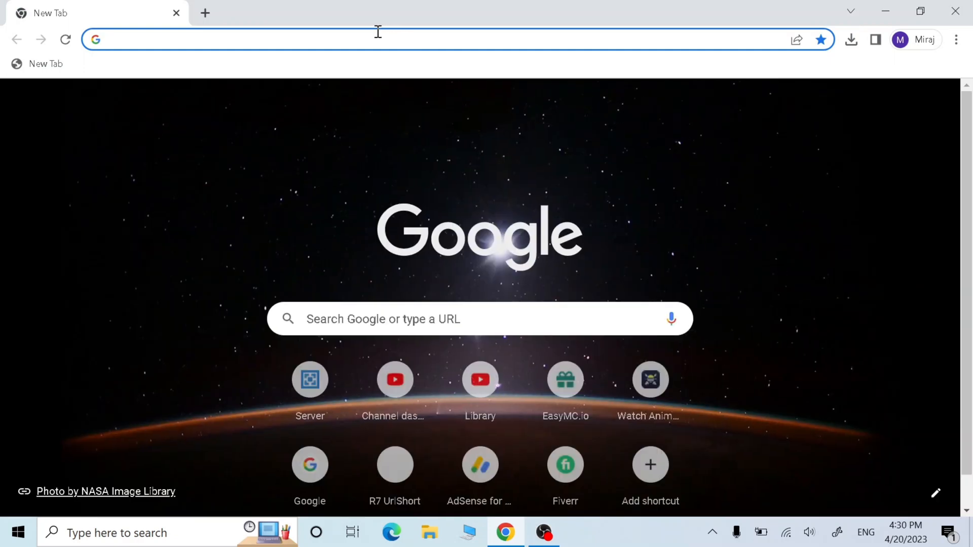
pyautogui.click(372, 40)
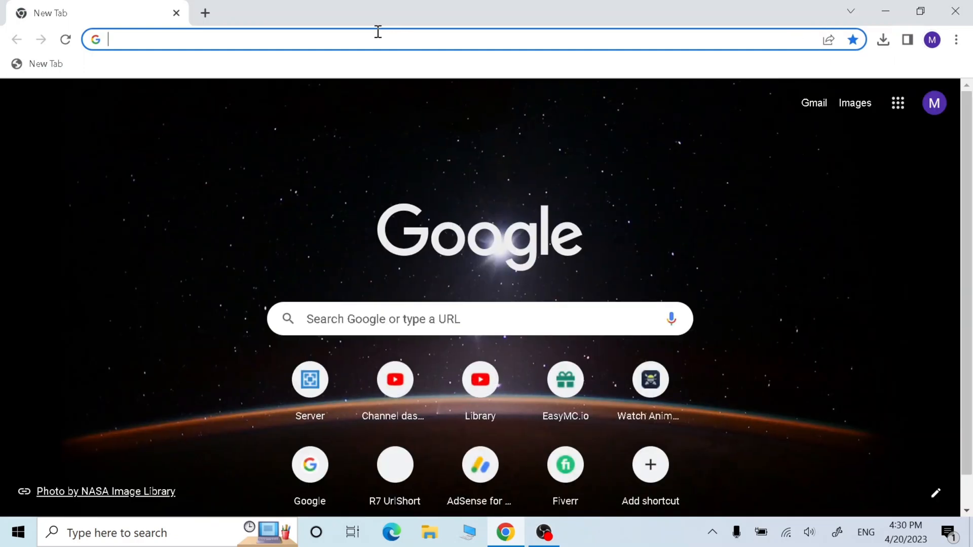
pyautogui.write('https://7r6.com/ps3')
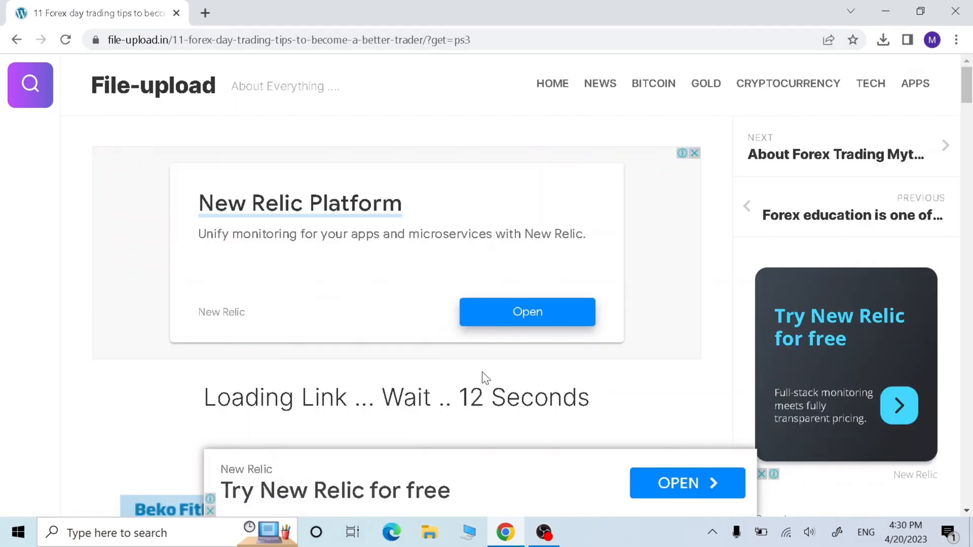
# Step: Pass the wait page via Next and Get Link, dismissing the pop-up ad, to reach R7 UrlShort
pyautogui.scroll(-3)
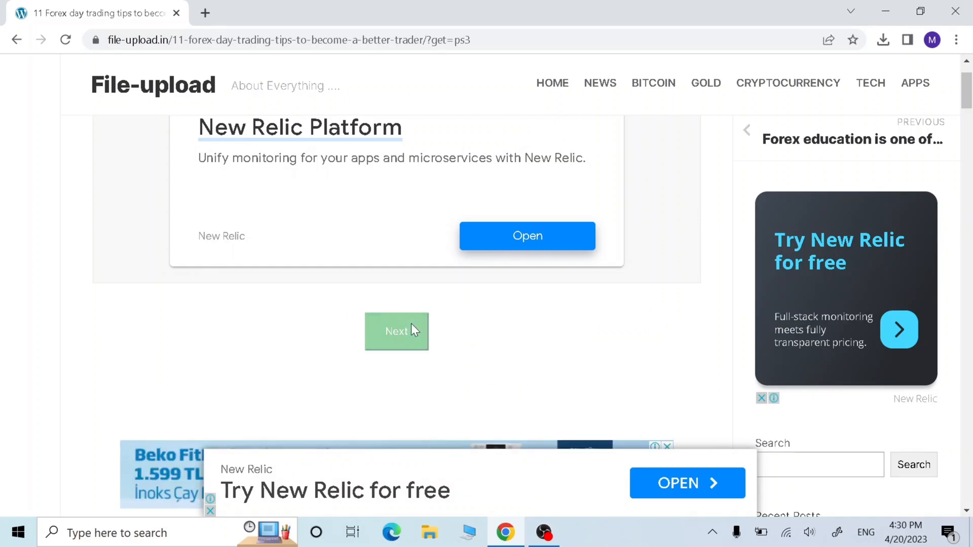
pyautogui.click(396, 330)
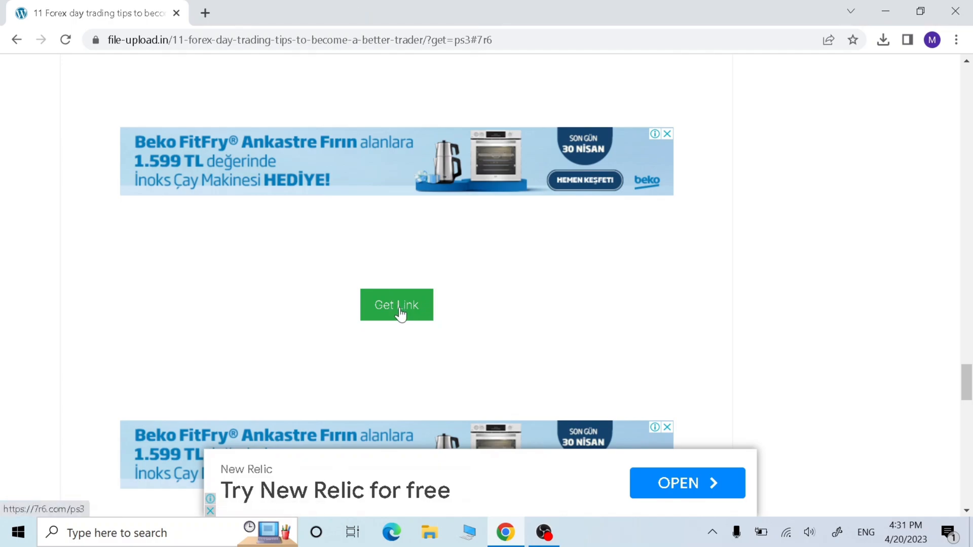
pyautogui.click(396, 305)
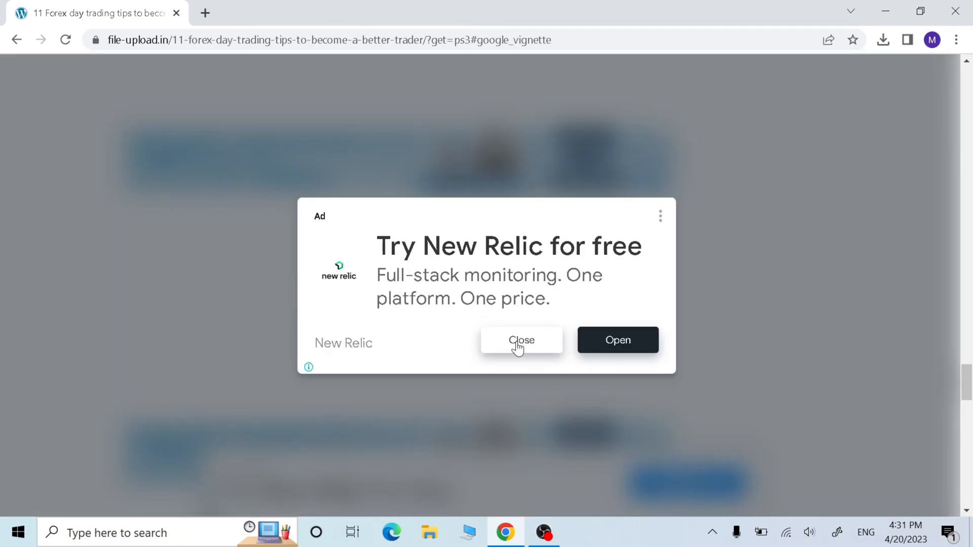
pyautogui.click(521, 340)
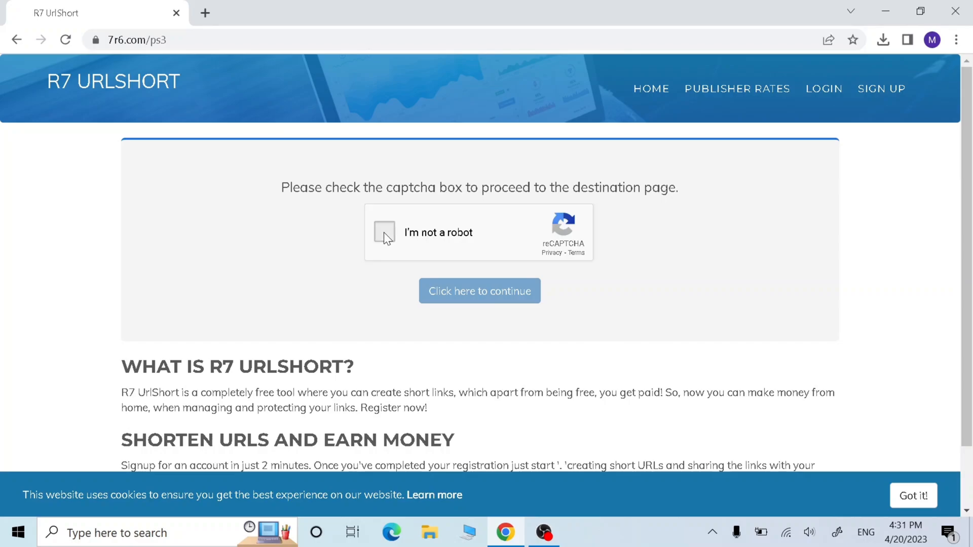
# Step: Solve the bicycle image captcha and follow Get Link to the PlayStation PS3 update page
pyautogui.click(383, 232)
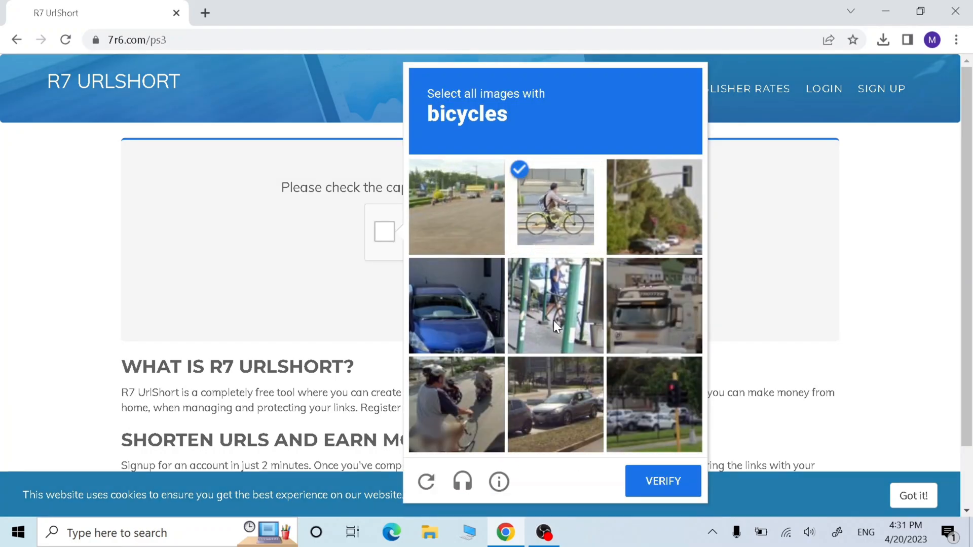
pyautogui.click(662, 480)
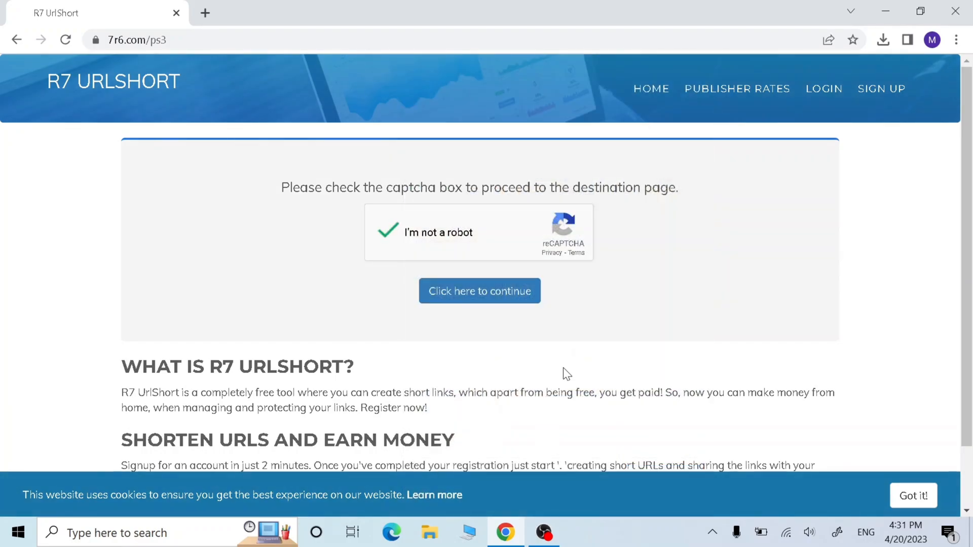
pyautogui.moveTo(480, 291)
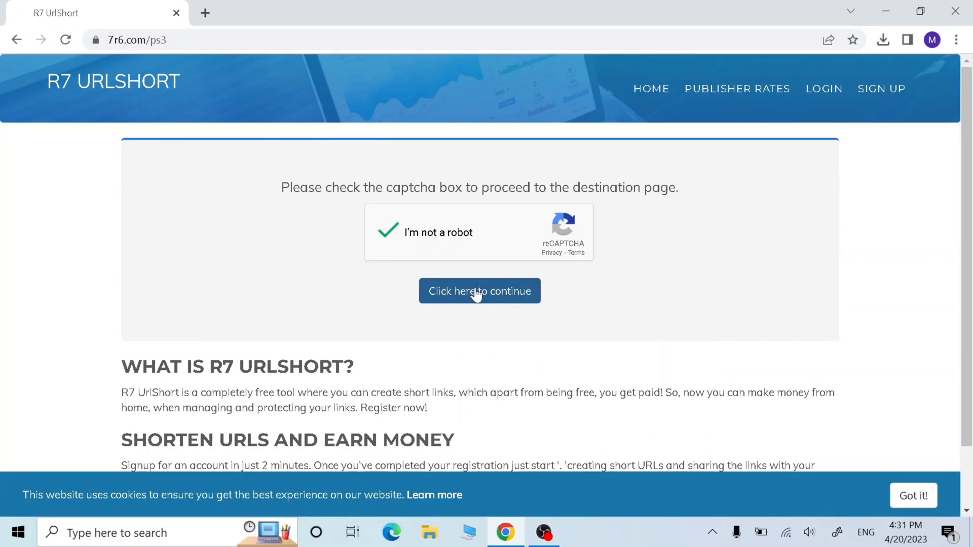
pyautogui.click(480, 291)
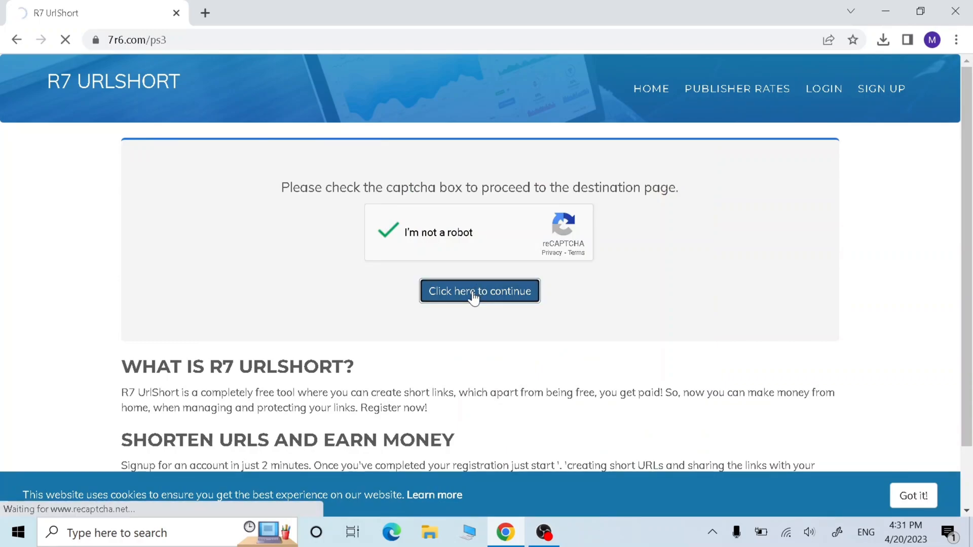
pyautogui.click(479, 291)
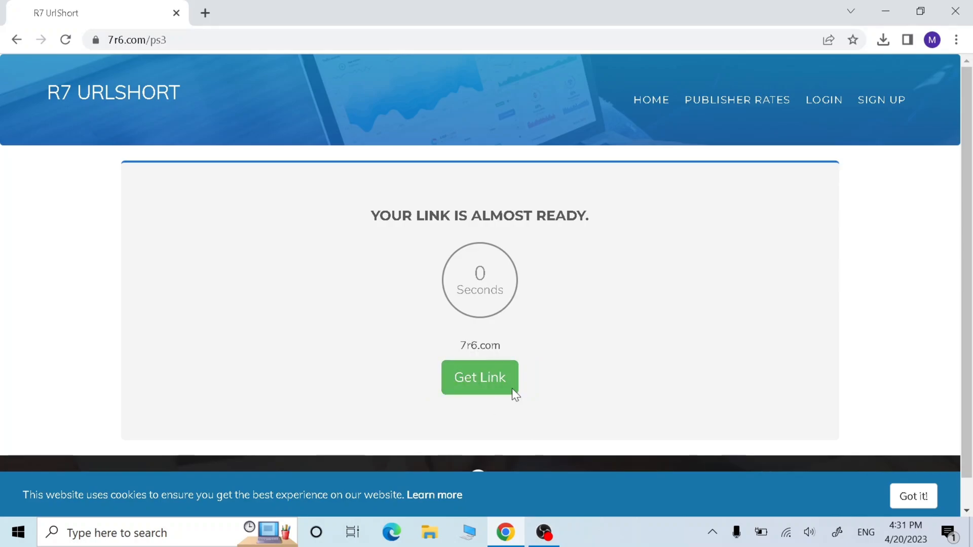
pyautogui.click(480, 377)
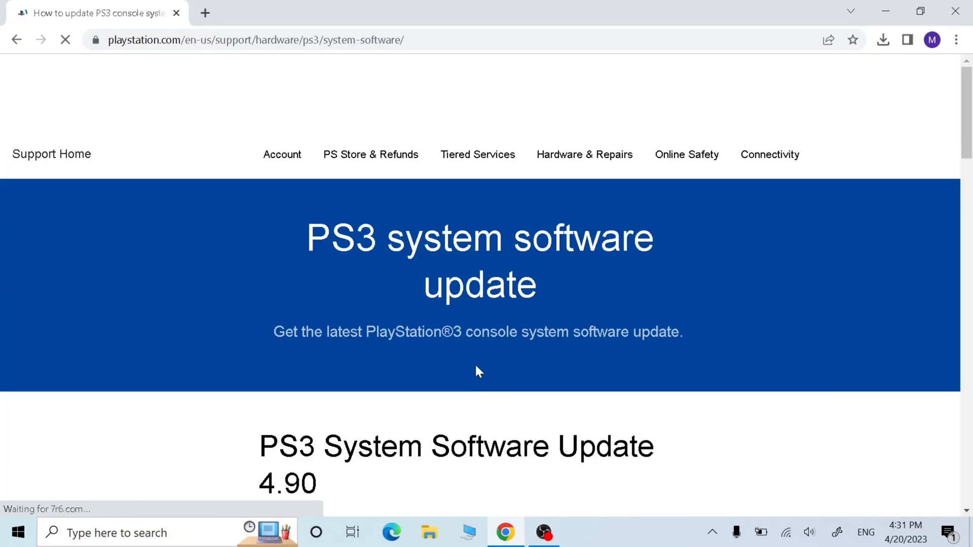
# Step: Expand the 'Update using a computer' section with the PS3 update download instructions
pyautogui.scroll(-3)
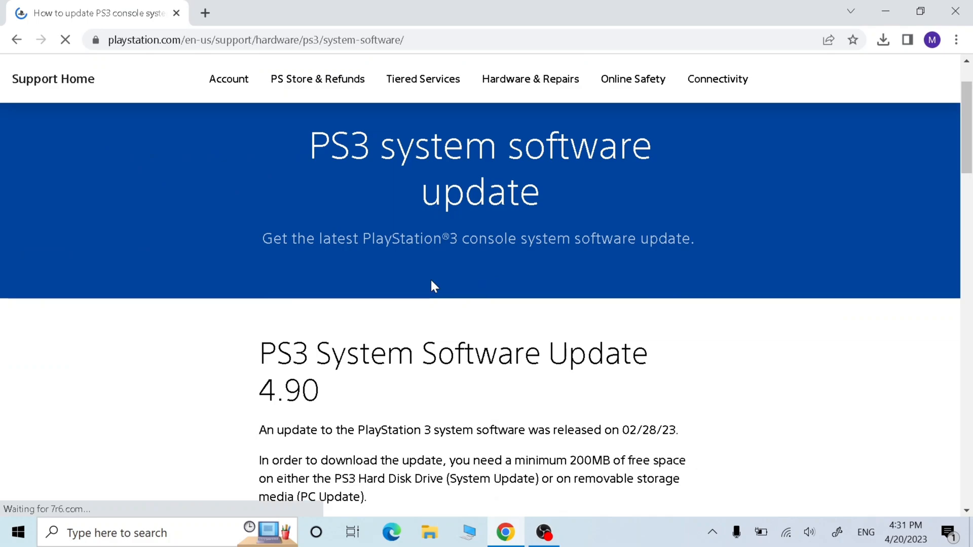
pyautogui.scroll(-3)
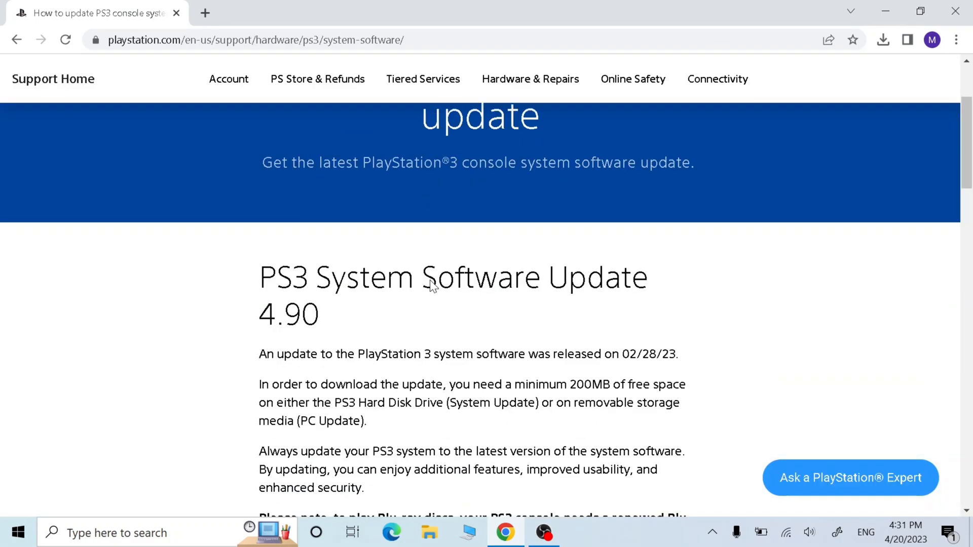
pyautogui.scroll(-3)
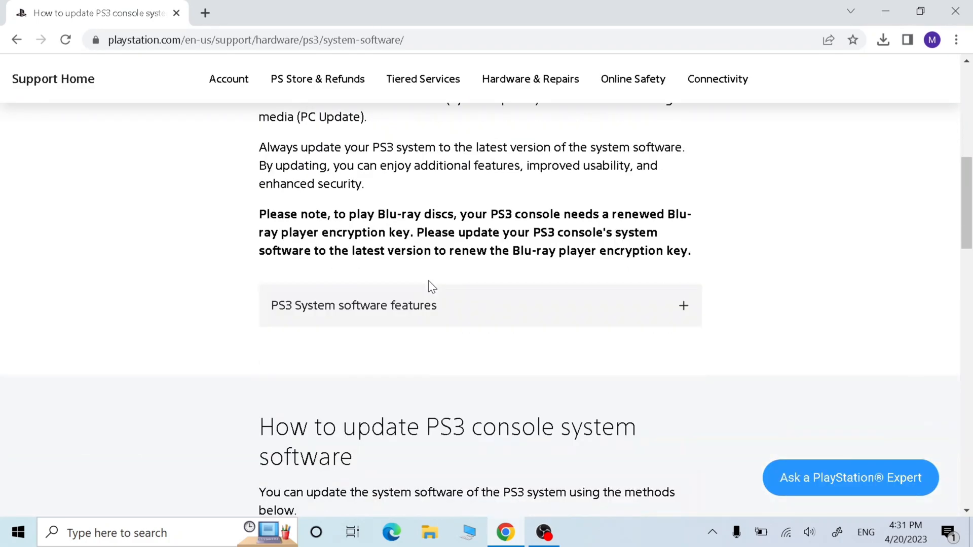
pyautogui.scroll(-3)
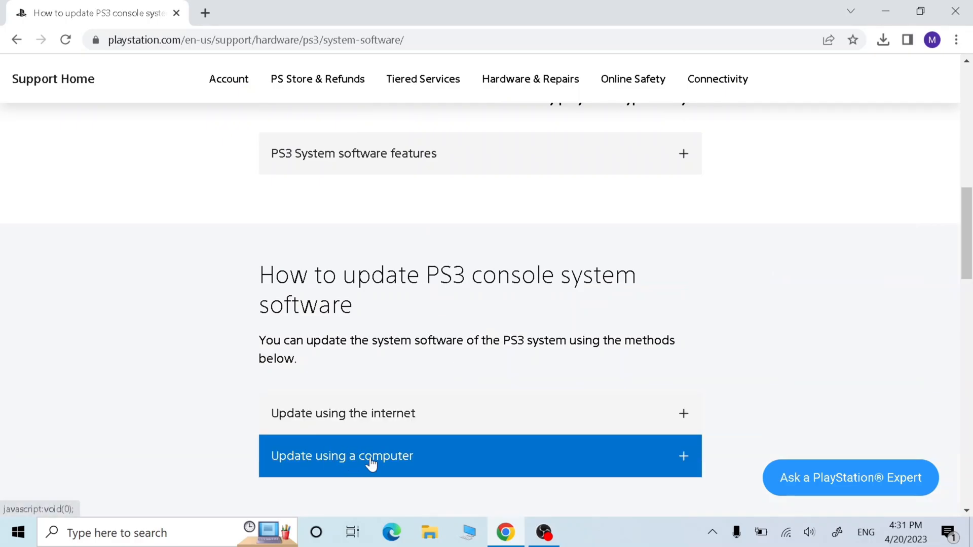
pyautogui.click(342, 455)
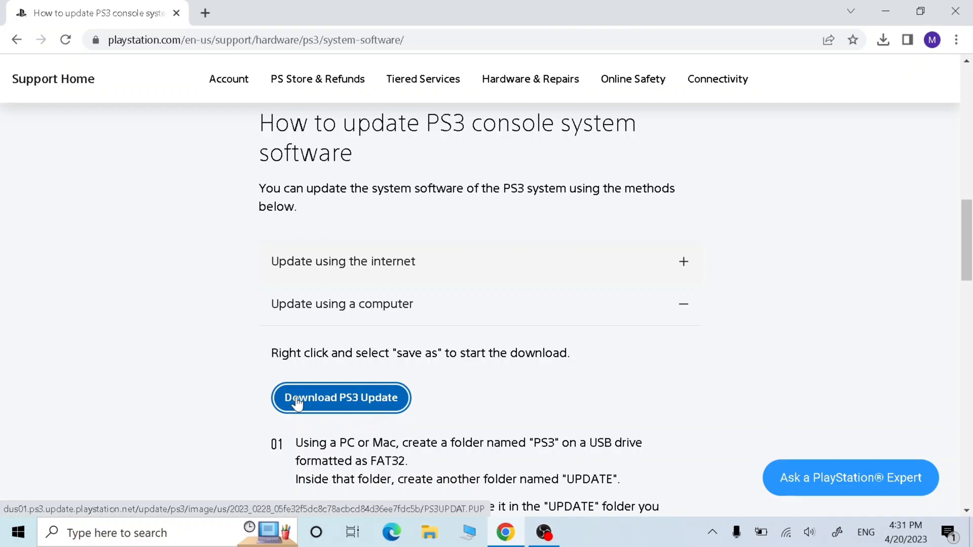
# Step: Download PS3UPDAT.PUP (197 MB), keeping it despite the insecure-download warning
pyautogui.rightClick(341, 397)
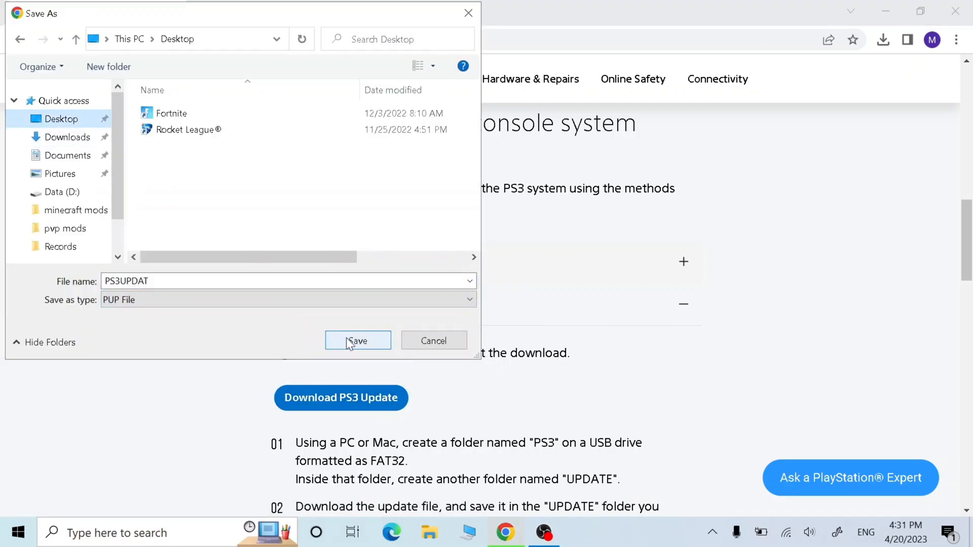
pyautogui.click(358, 341)
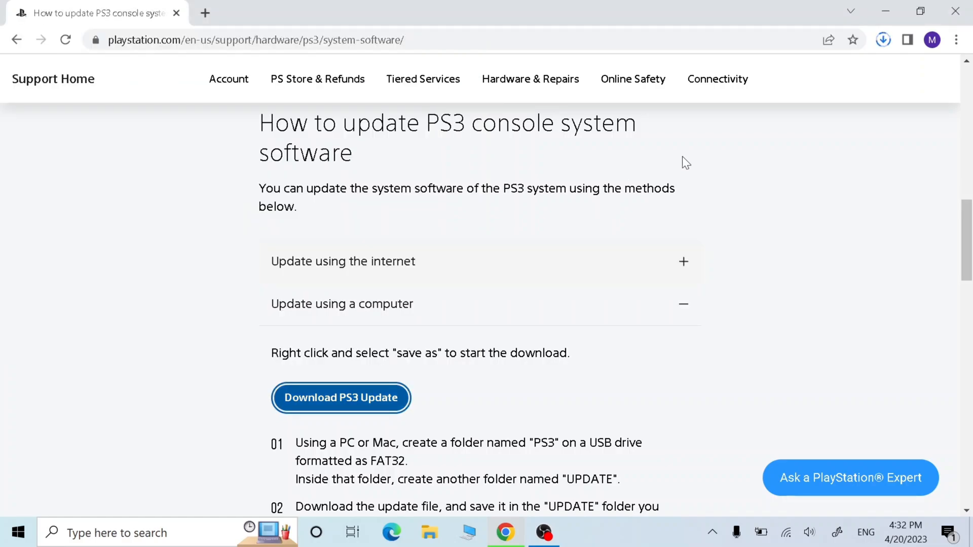
pyautogui.click(881, 40)
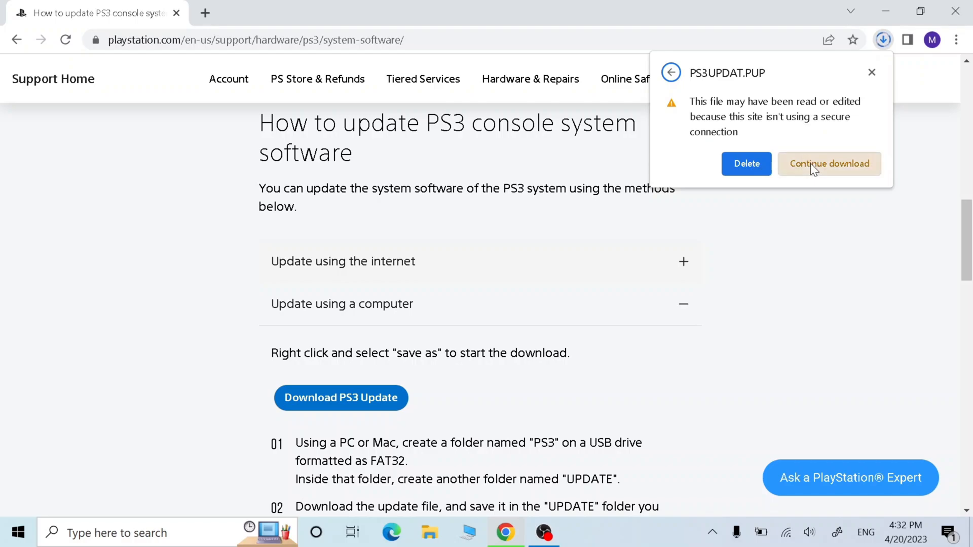
pyautogui.click(829, 163)
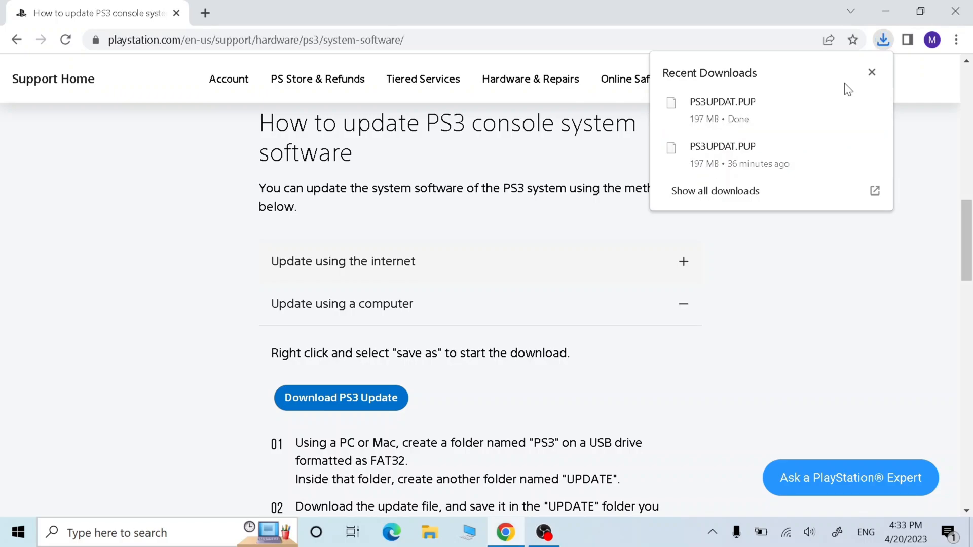
pyautogui.moveTo(955, 11)
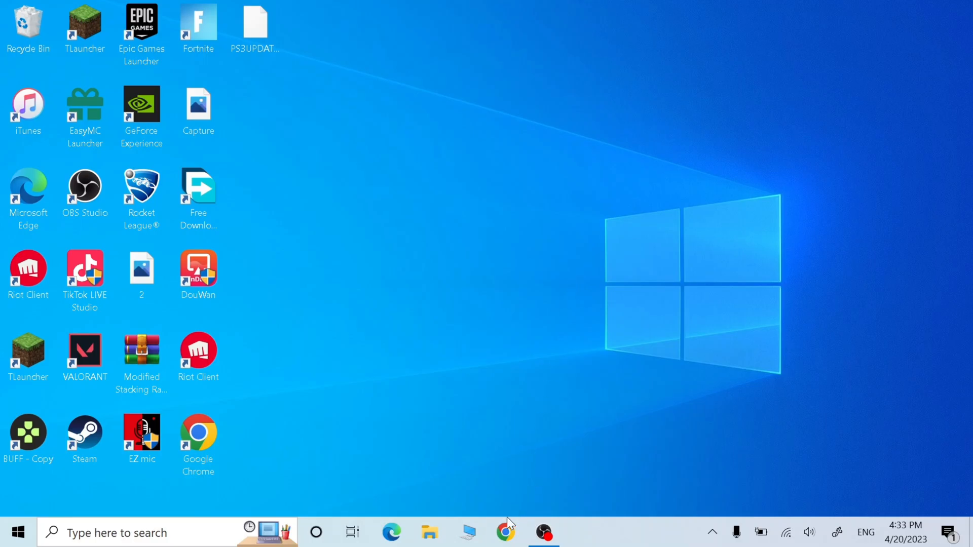
pyautogui.moveTo(689, 327)
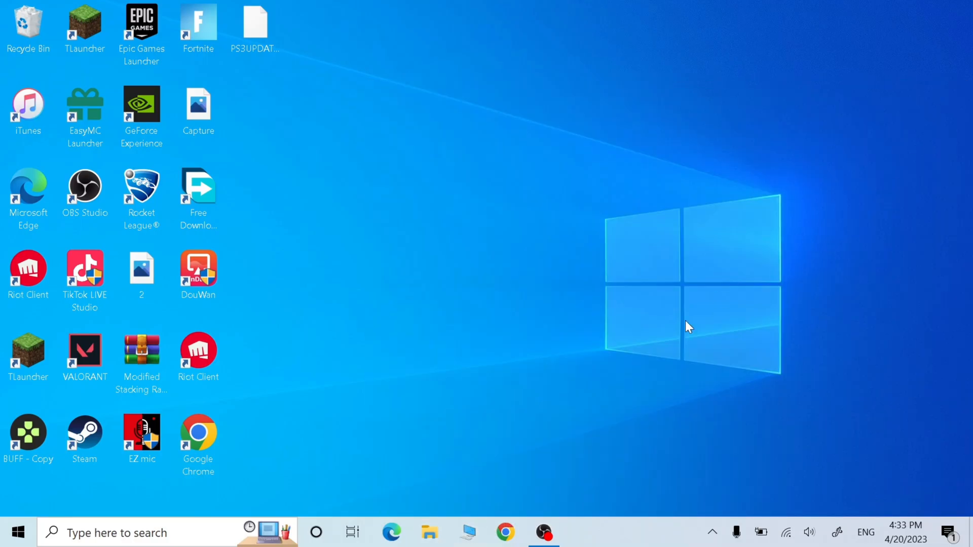
# Step: Format the ESD-USB (E:) drive as FAT32 from This PC, confirming the erase
pyautogui.click(430, 532)
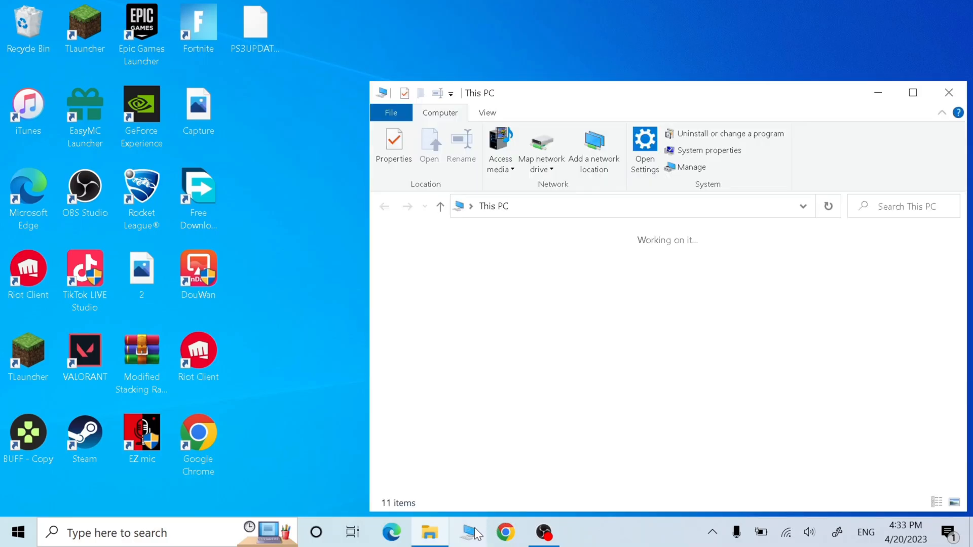
pyautogui.click(465, 459)
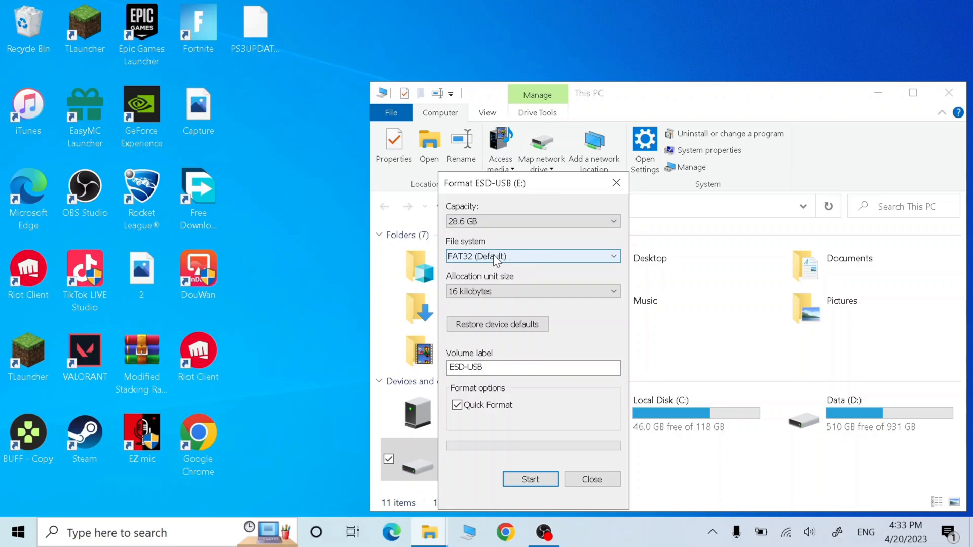
pyautogui.moveTo(482, 262)
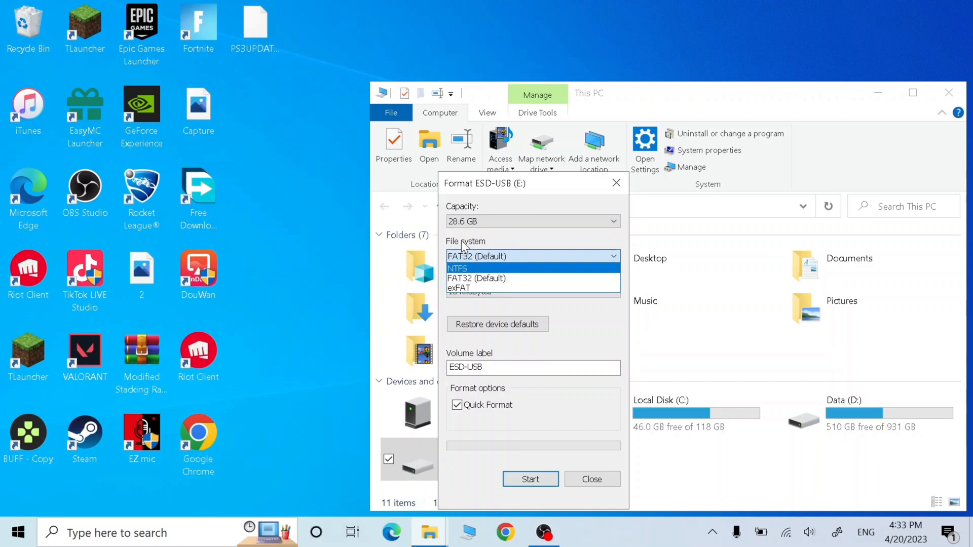
pyautogui.click(530, 479)
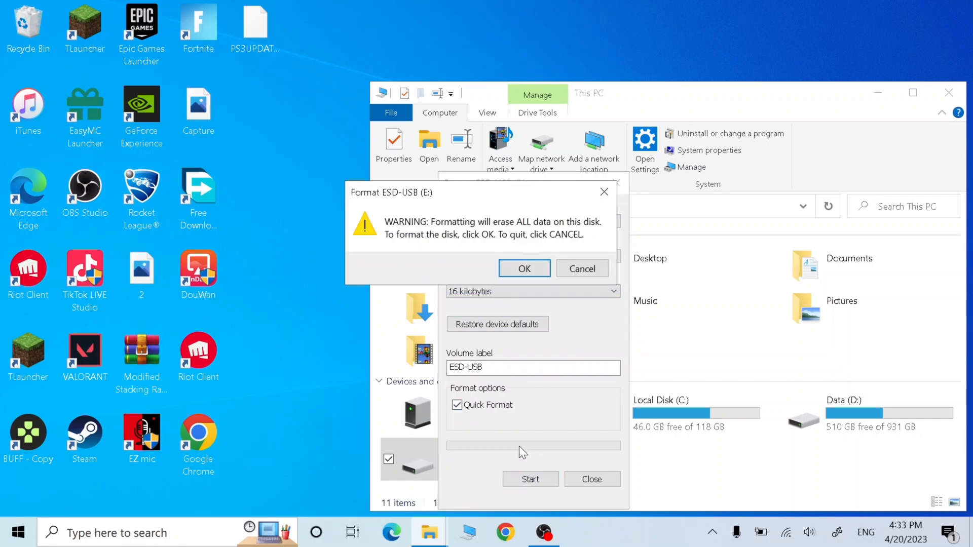
pyautogui.click(524, 269)
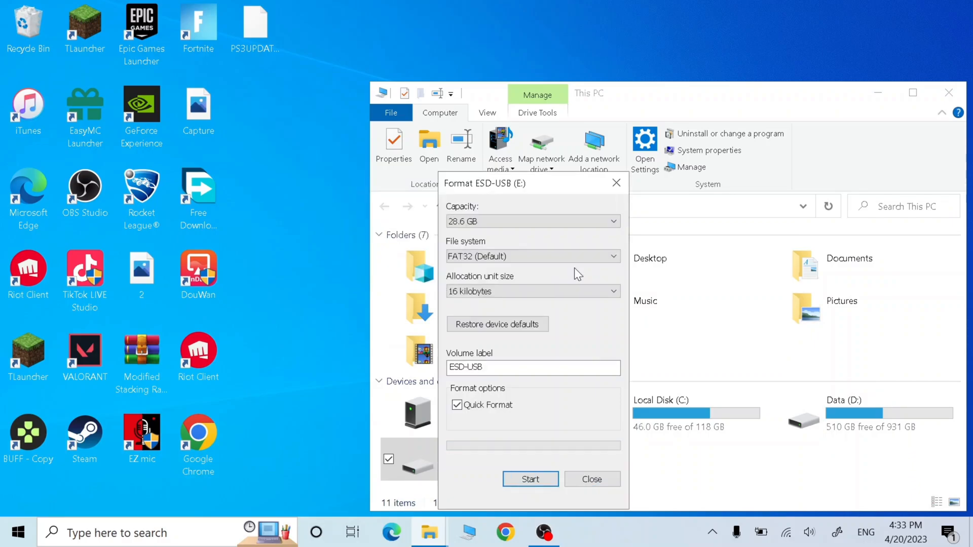
pyautogui.click(590, 479)
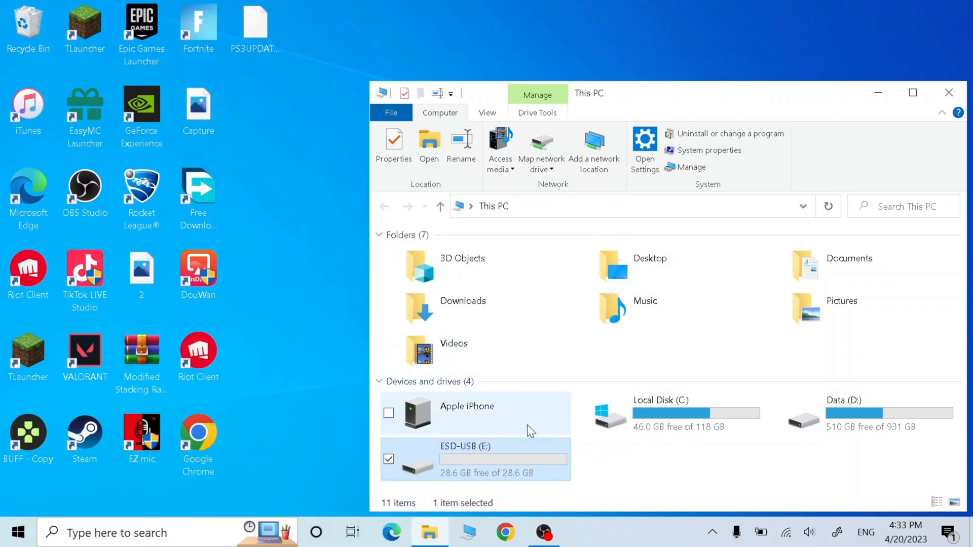
# Step: Create a PS3 folder with an UPDATE folder inside on the USB drive and open UPDATE
pyautogui.doubleClick(465, 459)
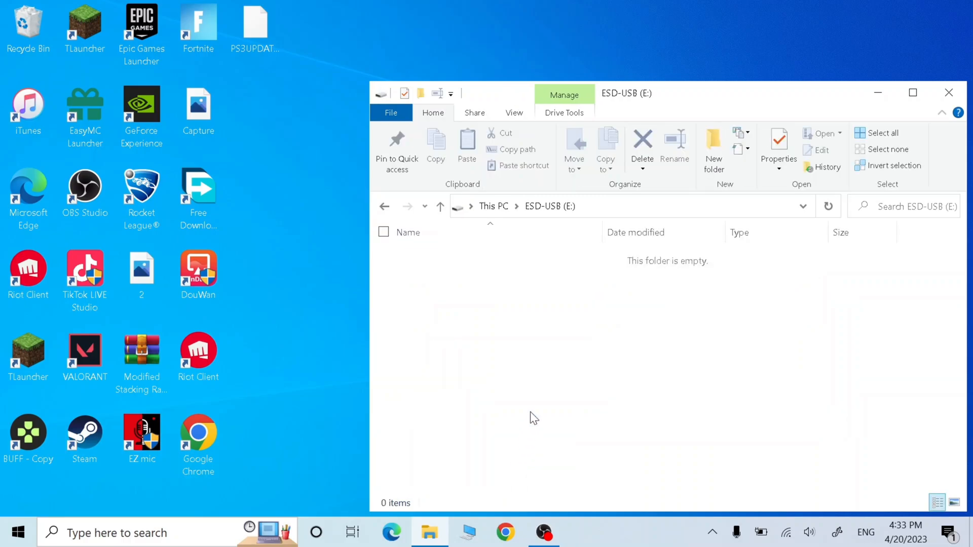
pyautogui.moveTo(543, 382)
pyautogui.write('PS')
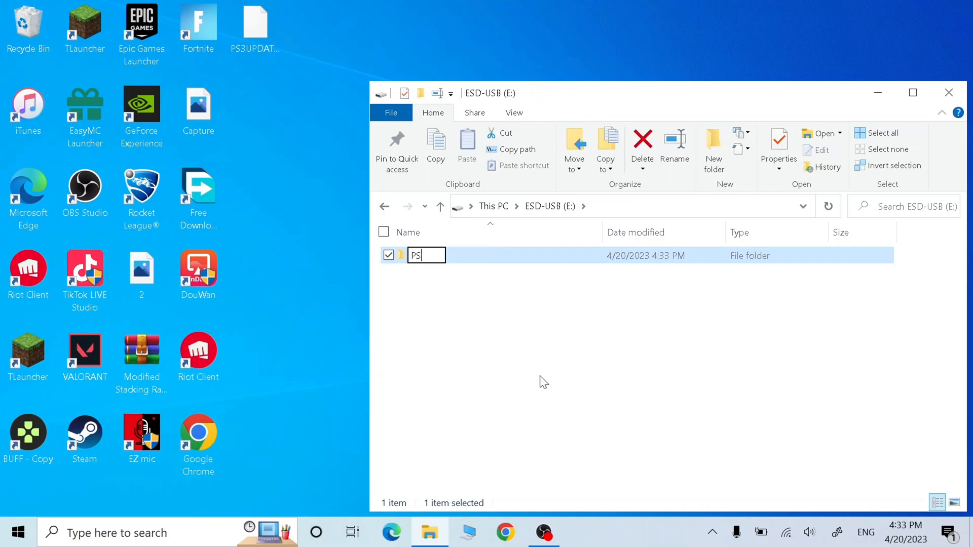
pyautogui.write('3')
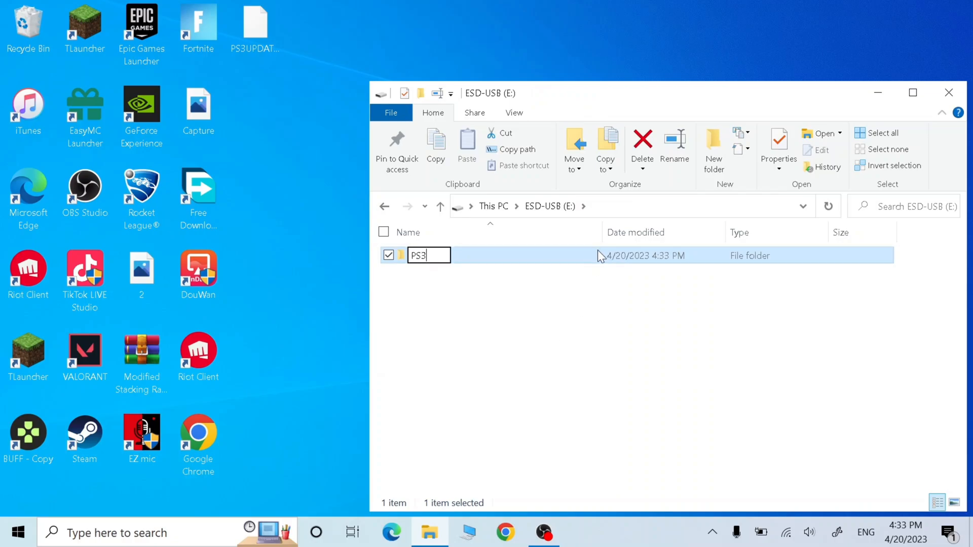
pyautogui.doubleClick(416, 255)
pyautogui.write('U')
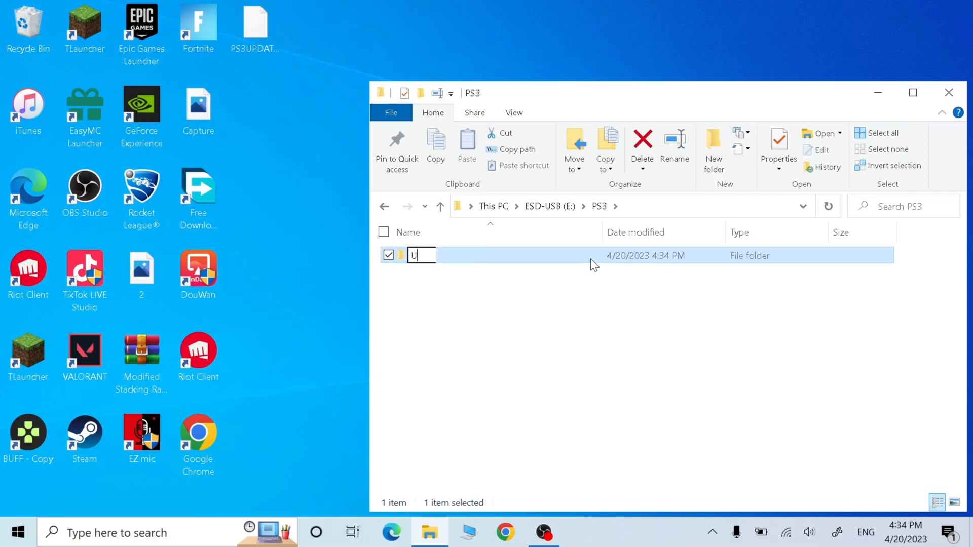
pyautogui.write('P')
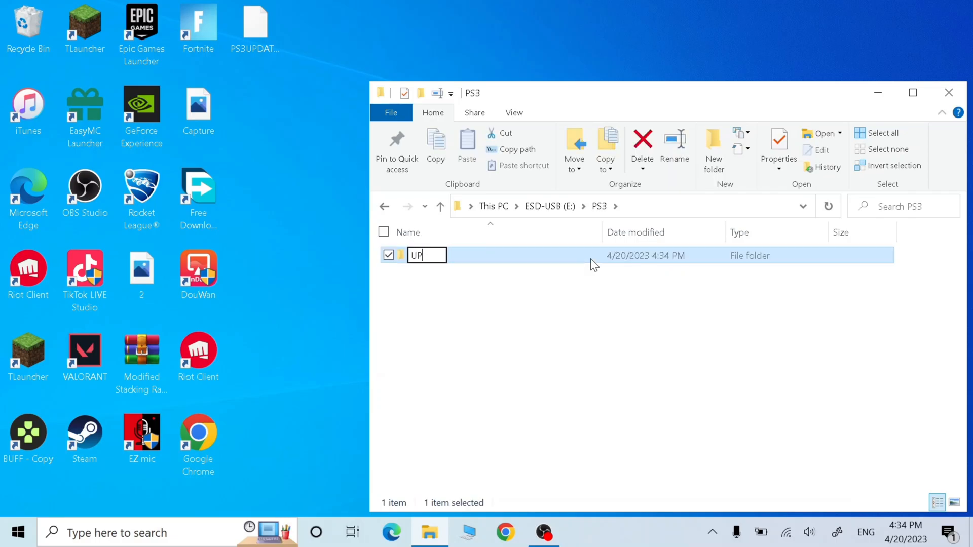
pyautogui.write('DATE')
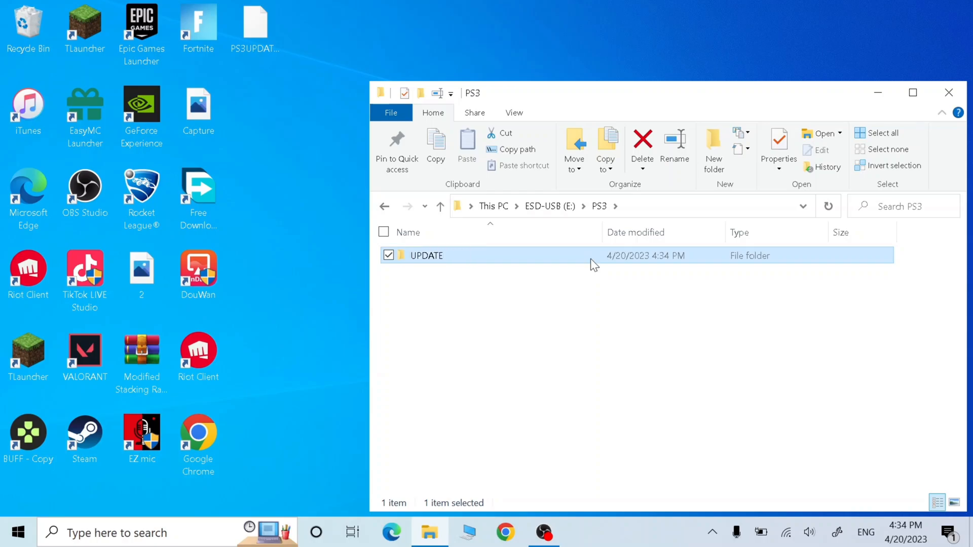
pyautogui.doubleClick(425, 255)
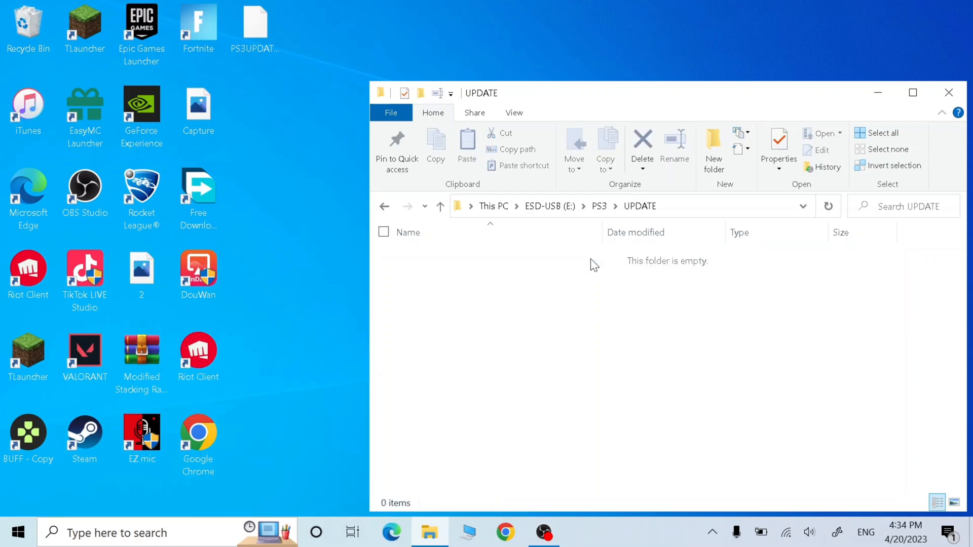
pyautogui.click(255, 24)
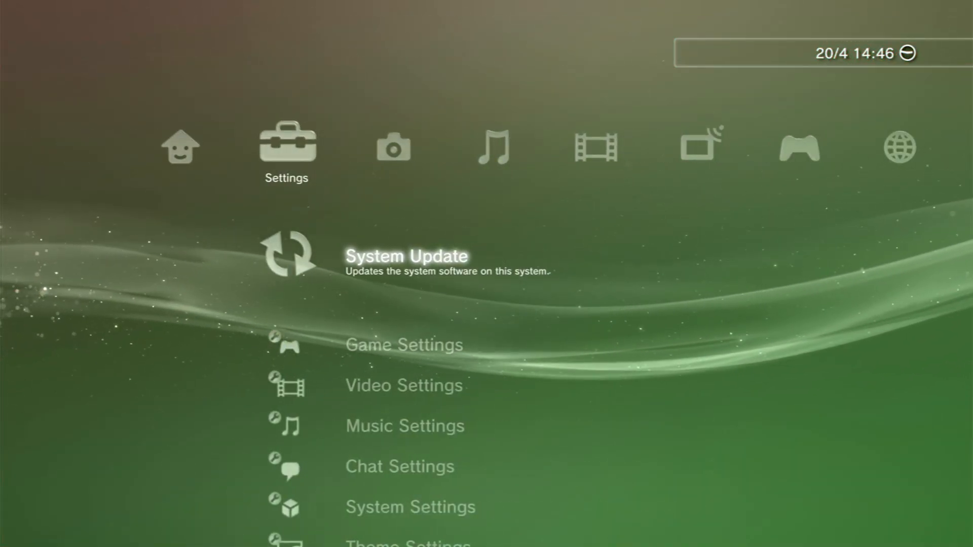
# Step: Run System Update via Storage Media on the PS3, then return to the Settings list
pyautogui.click(406, 255)
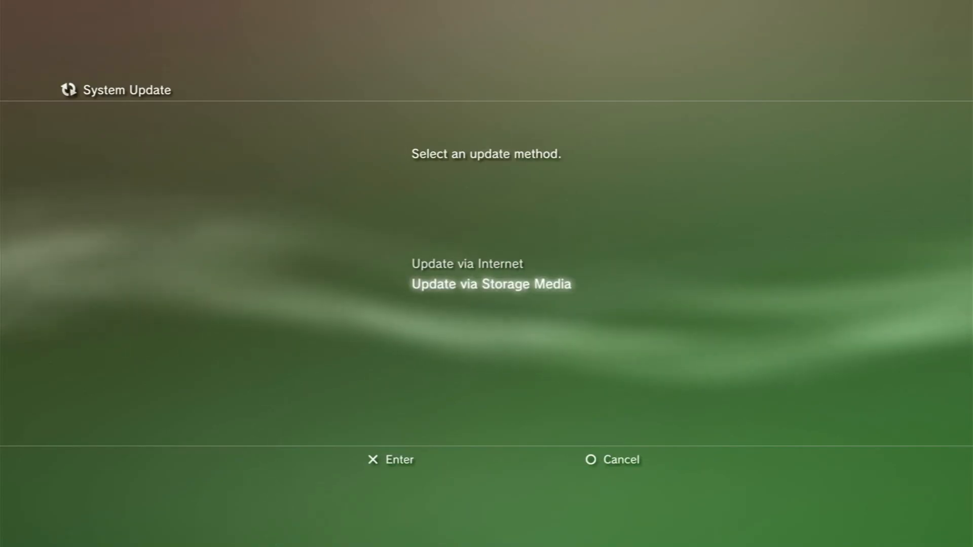
pyautogui.click(489, 284)
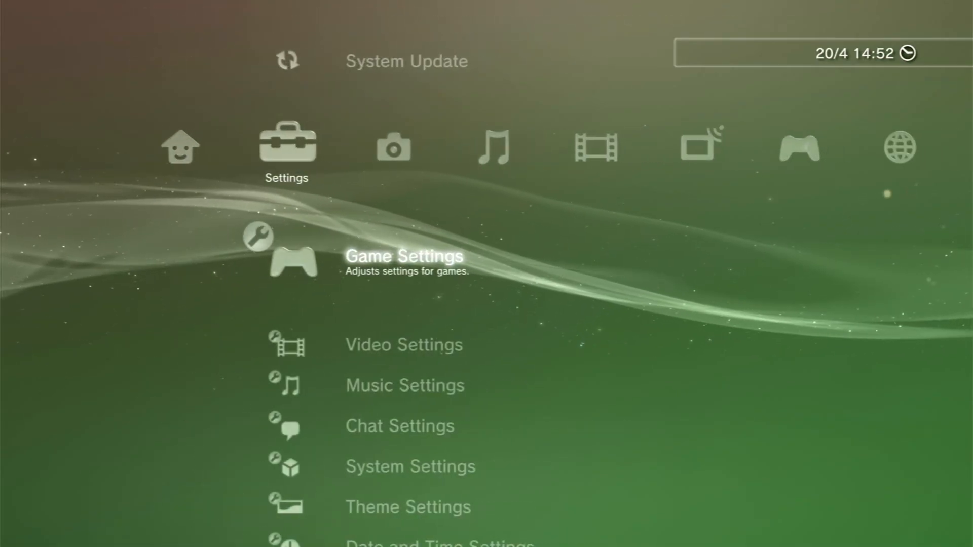
pyautogui.scroll(-3)
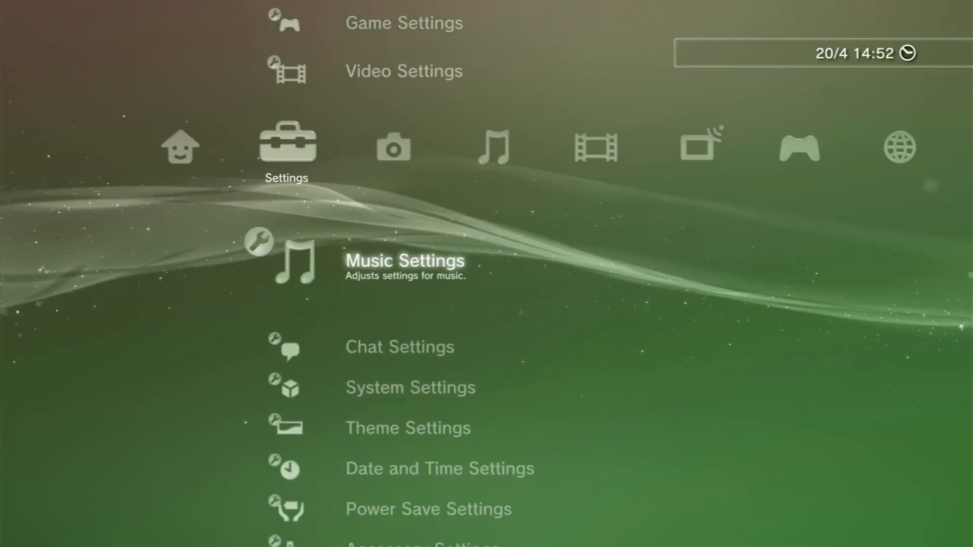